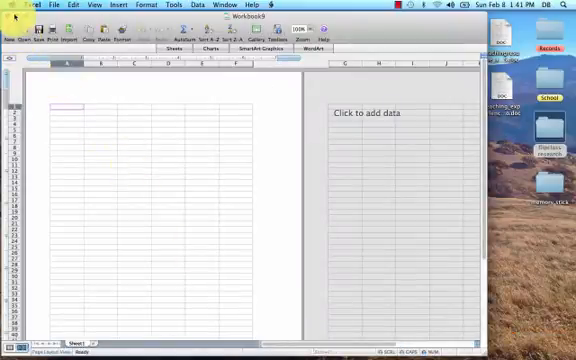
- Show the blank worksheet in Normal view and apply a larger zoom percentage
{"action": "left_click", "coordinate": [24, 4]}
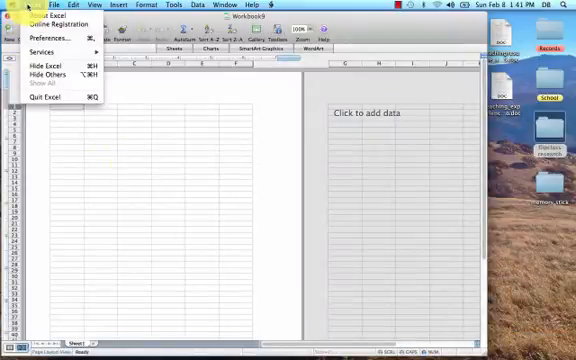
{"action": "left_click", "coordinate": [40, 18]}
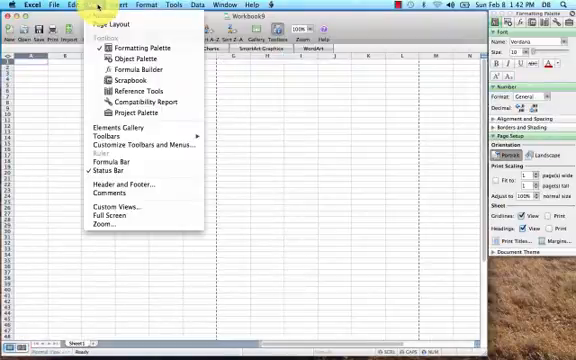
{"action": "mouse_move", "coordinate": [110, 220]}
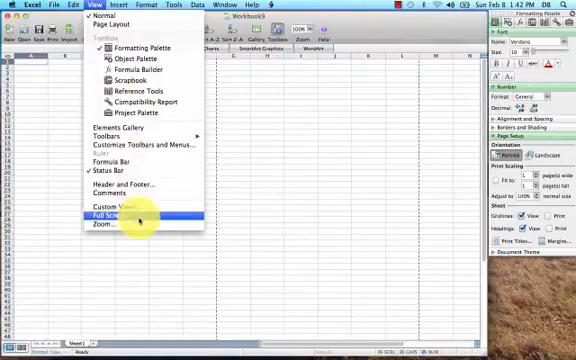
{"action": "mouse_move", "coordinate": [108, 226]}
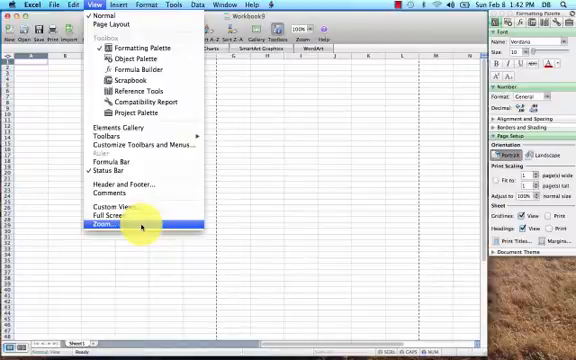
{"action": "left_click", "coordinate": [108, 226]}
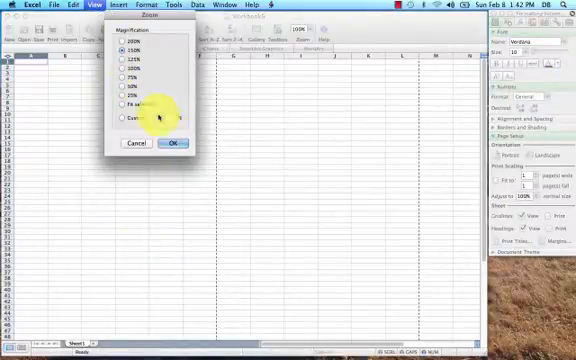
{"action": "left_click", "coordinate": [176, 142]}
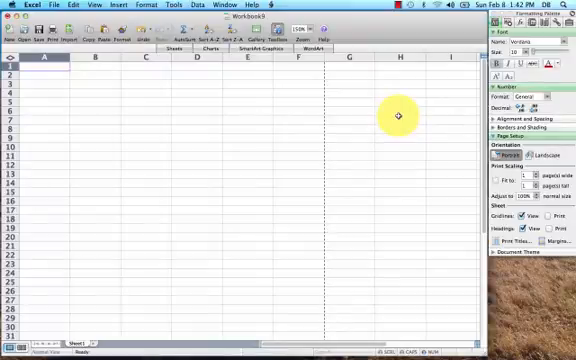
- Enter the COW ID and DAILY YIELD headers with cows Daisy, Butter and Beau in column A
{"action": "type", "text": "COW ID"}
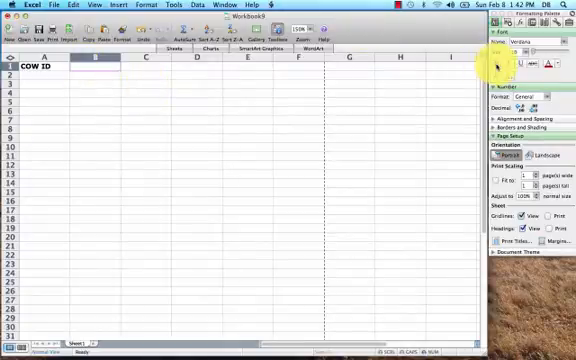
{"action": "type", "text": "DAILY YIELD"}
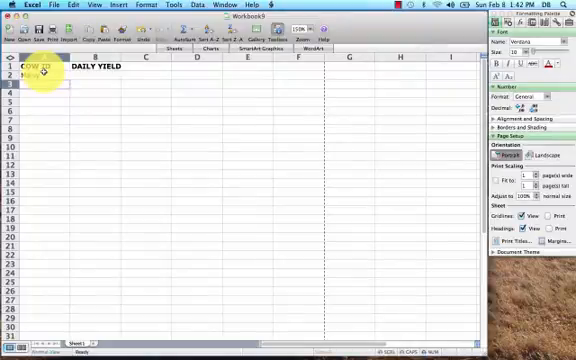
{"action": "type", "text": "Butter"}
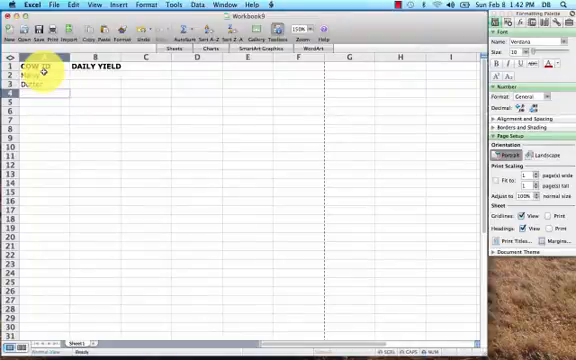
{"action": "type", "text": "Beau"}
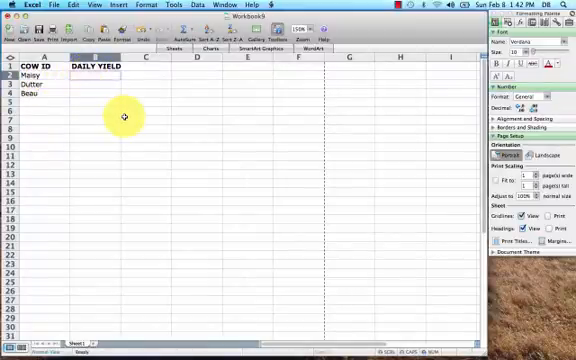
- Fill in the daily yield figures (23, 12, 34, 25, 45, 55, 70, 77) across columns B–E
{"action": "type", "text": "23"}
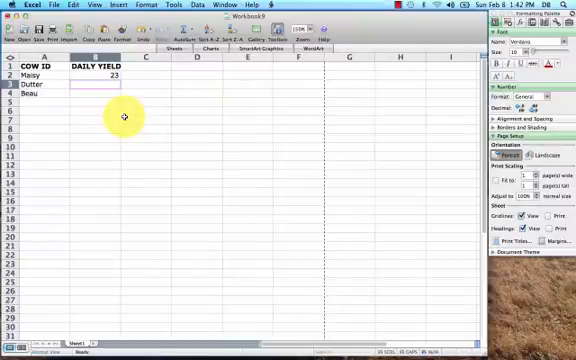
{"action": "type", "text": "12"}
{"action": "left_click", "coordinate": [94, 92]}
{"action": "type", "text": "3"}
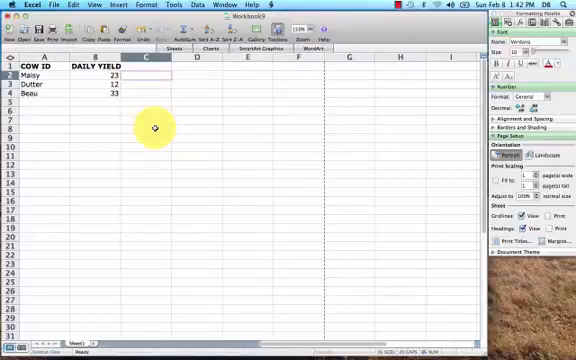
{"action": "type", "text": "34"}
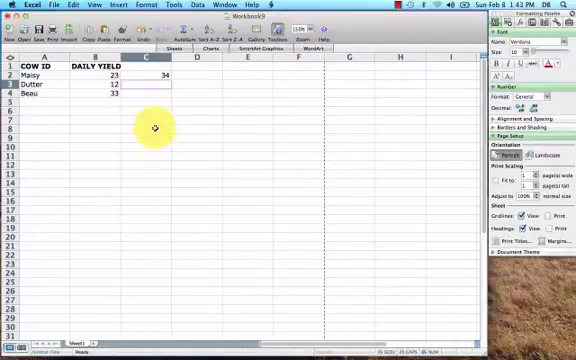
{"action": "type", "text": "25"}
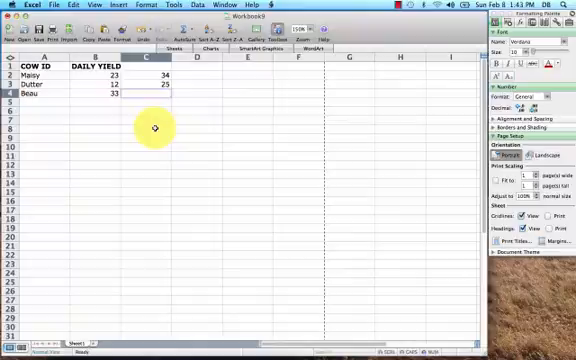
{"action": "type", "text": "45"}
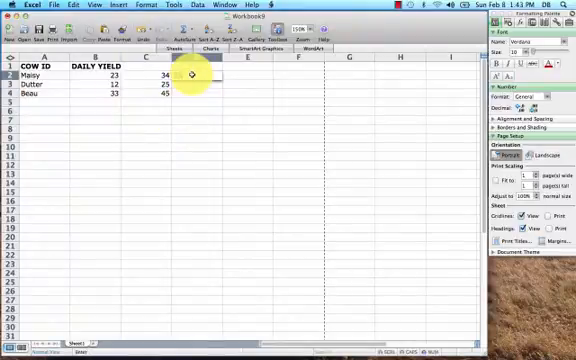
{"action": "type", "text": "55"}
{"action": "left_click", "coordinate": [196, 92]}
{"action": "type", "text": "48"}
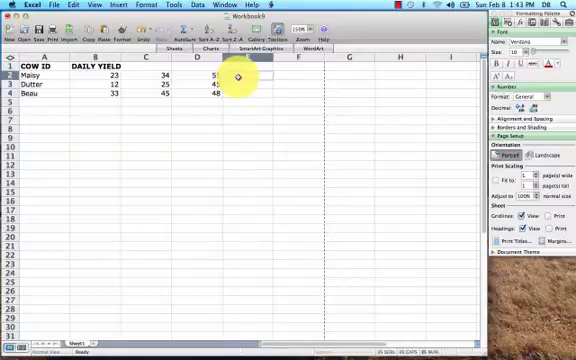
{"action": "type", "text": "70"}
{"action": "left_click", "coordinate": [246, 84]}
{"action": "type", "text": "68"}
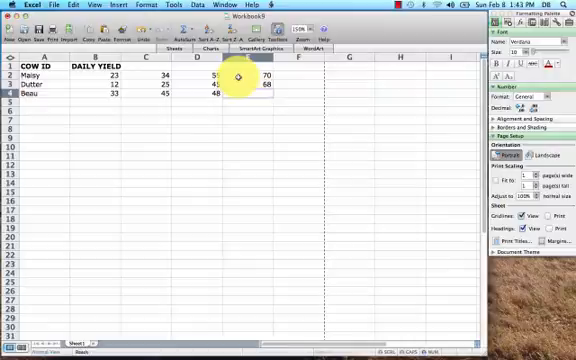
{"action": "type", "text": "77"}
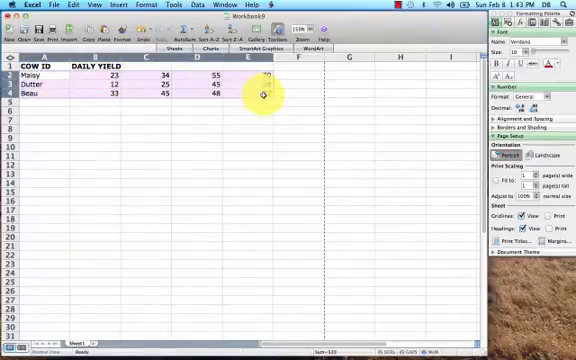
- Insert a Line chart from the Charts gallery plotting each cow's yields as a separate line
{"action": "left_click", "coordinate": [110, 6]}
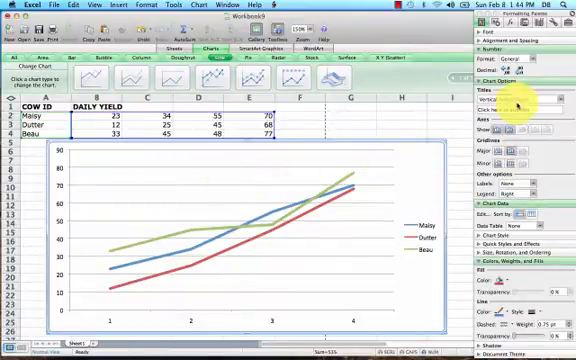
- Replace the chart title placeholder with 'Daily Milk Yield'
{"action": "left_click", "coordinate": [524, 100]}
{"action": "type", "text": "Daily M"}
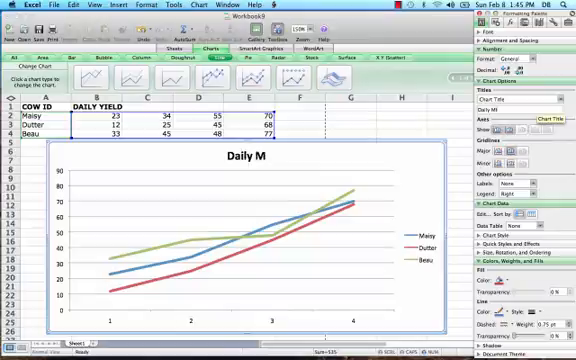
{"action": "type", "text": "ilk Yield Treatment Heifers"}
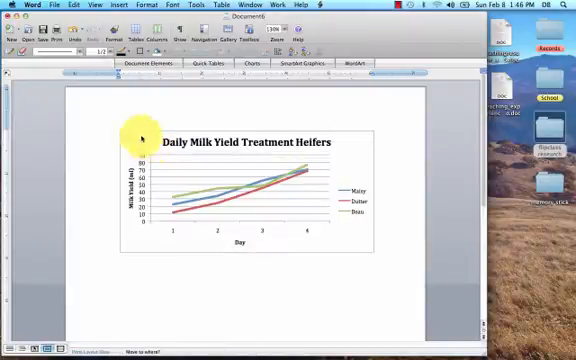
{"action": "mouse_move", "coordinate": [120, 276]}
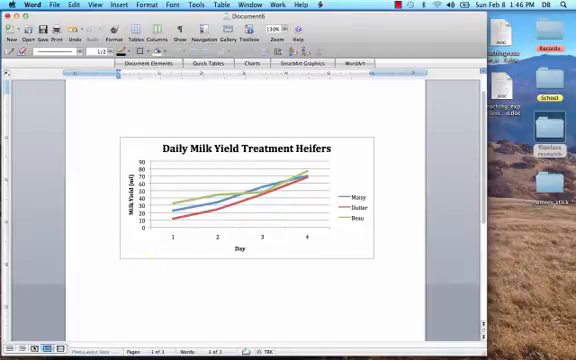
{"action": "mouse_move", "coordinate": [244, 36]}
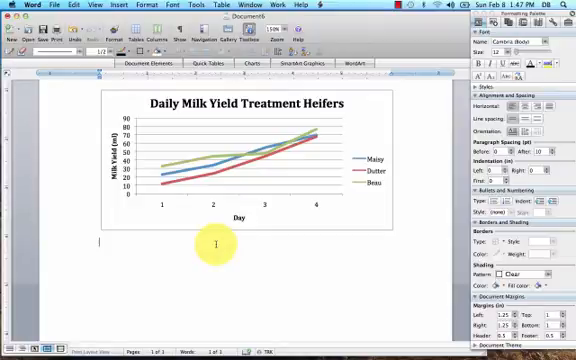
- Write the opening sentence on daily milk yield for the three treatment heifers Maisy, Dutter and Beau
{"action": "type", "text": "Daily milk yield (ml"}
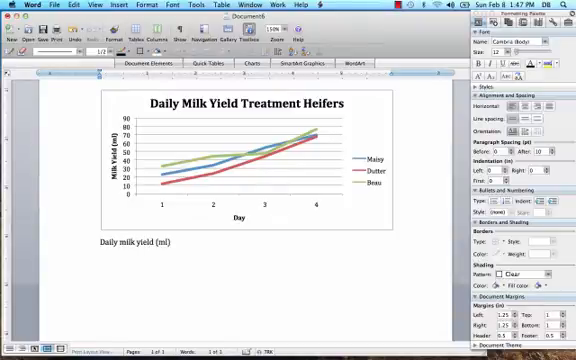
{"action": "type", "text": "for ea"}
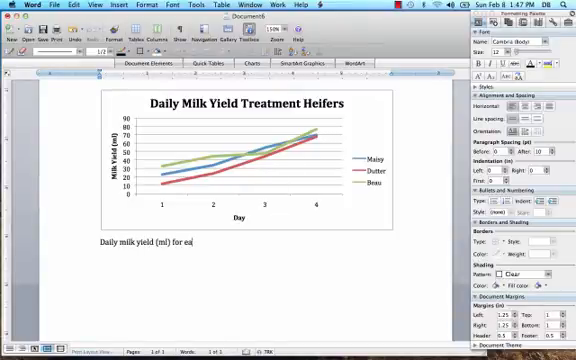
{"action": "type", "text": "ch of the"}
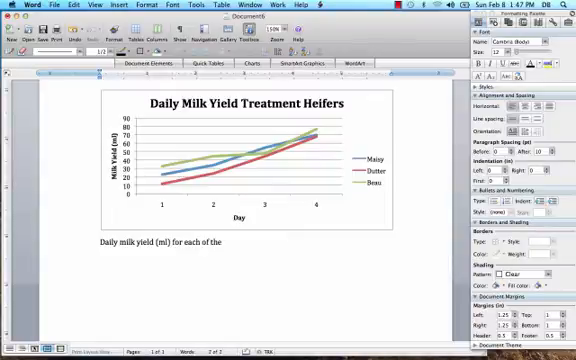
{"action": "type", "text": "three treatmen"}
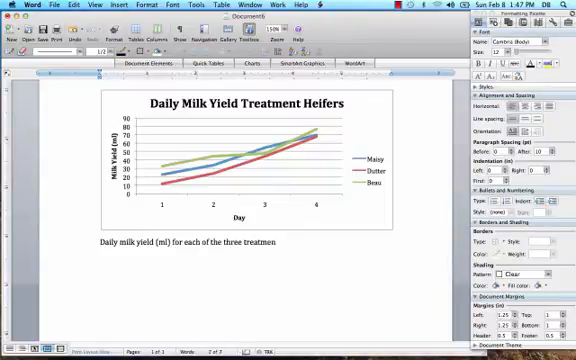
{"action": "type", "text": "heifers,"}
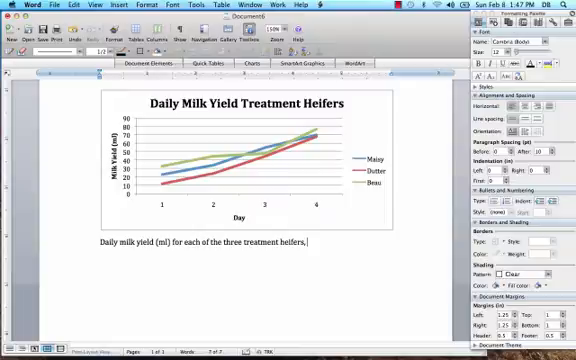
{"action": "type", "text": "Maisy, Dutter, and Beau."}
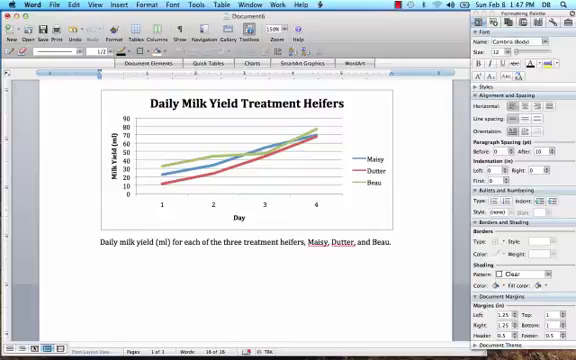
- Add that Beau had the most milk on days one and four, and Maisy's day-one yield was comparable by day four
{"action": "type", "text": "Beau"}
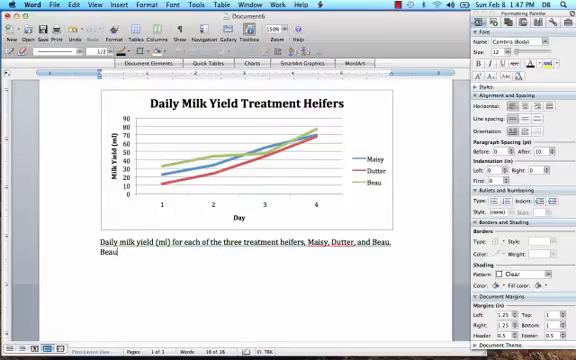
{"action": "type", "text": "had the"}
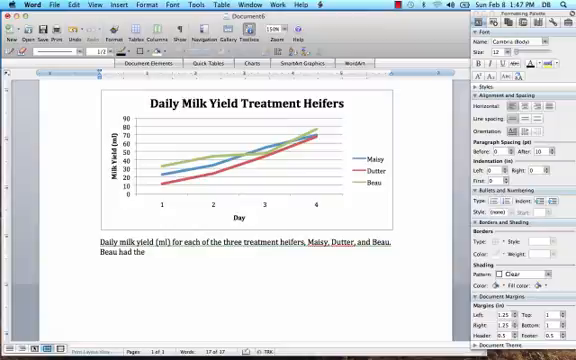
{"action": "type", "text": "ost milk yield on both day"}
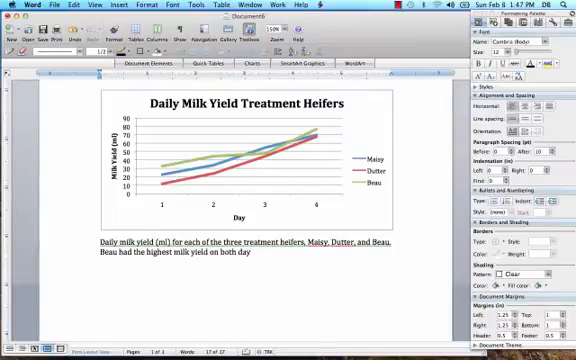
{"action": "type", "text": "one and four"}
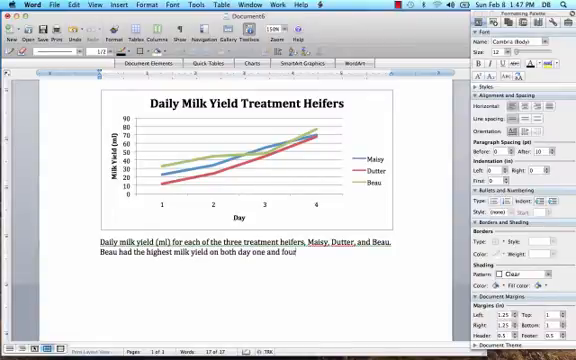
{"action": "type", "text": ","}
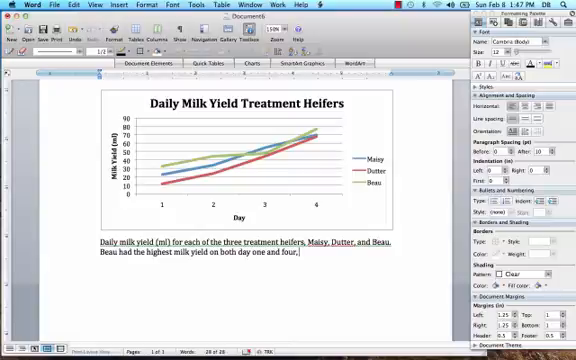
{"action": "type", "text": "Maisy"}
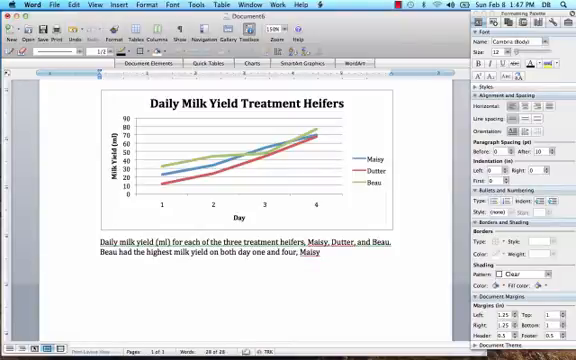
{"action": "type", "text": "had i"}
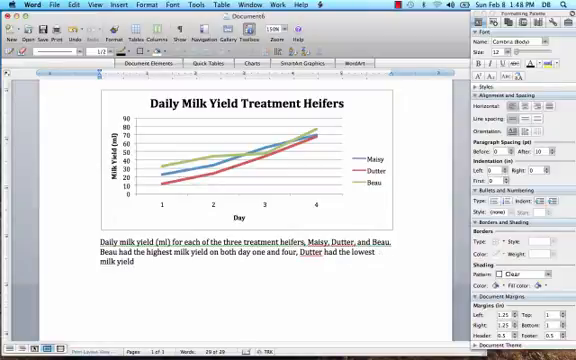
{"action": "type", "text": "on day o"}
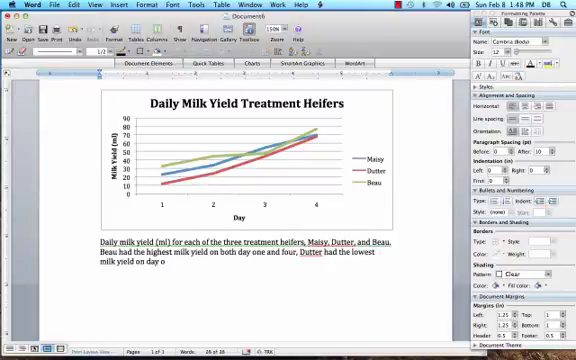
{"action": "type", "text": "e but was comparable to t"}
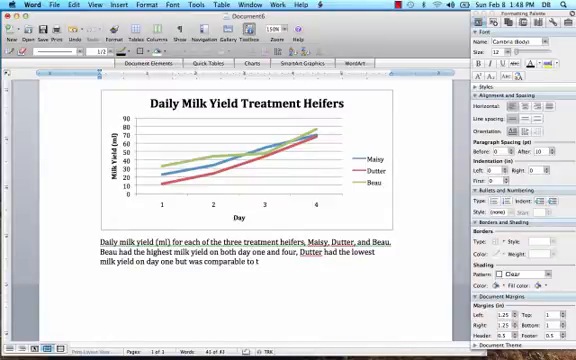
{"action": "type", "text": "he milk yield of Maisy"}
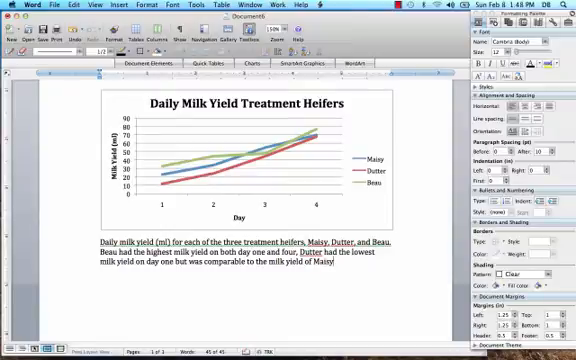
{"action": "type", "text": "by day four"}
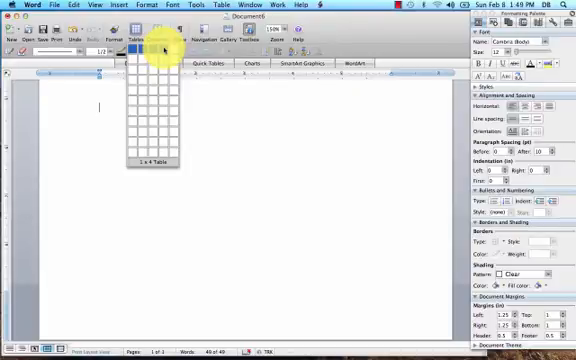
{"action": "mouse_move", "coordinate": [148, 60]}
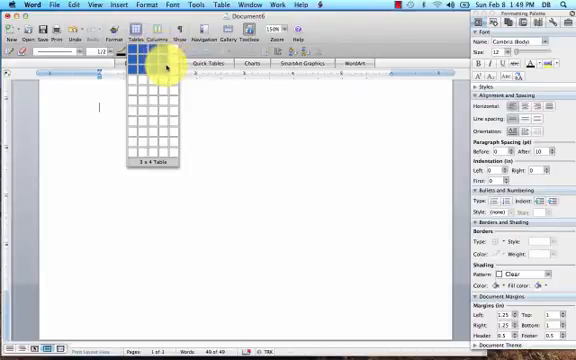
{"action": "mouse_move", "coordinate": [160, 76]}
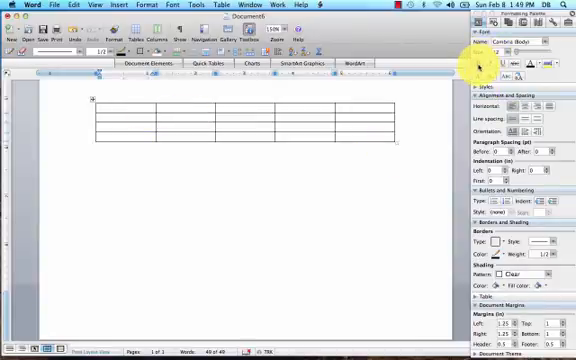
- Fill the table with COW ID and DAILY MILK YIELD (ml) headers and rows Maisy, Dutter, Beau
{"action": "type", "text": "COW ID"}
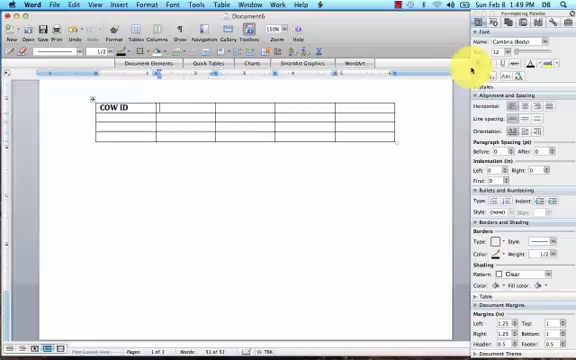
{"action": "type", "text": "DAILY MILK"}
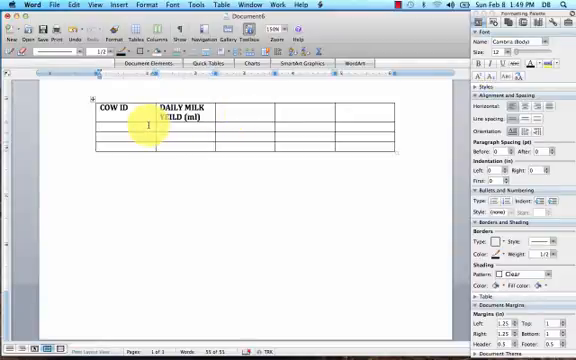
{"action": "type", "text": "Maise"}
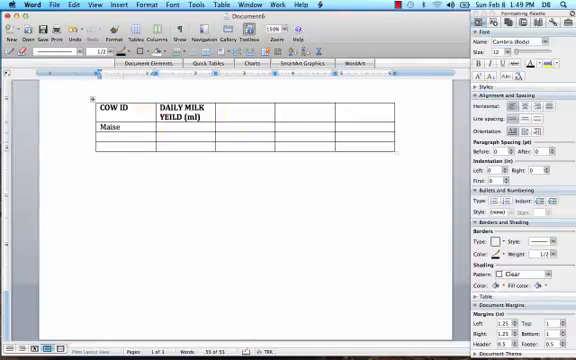
{"action": "type", "text": "y"}
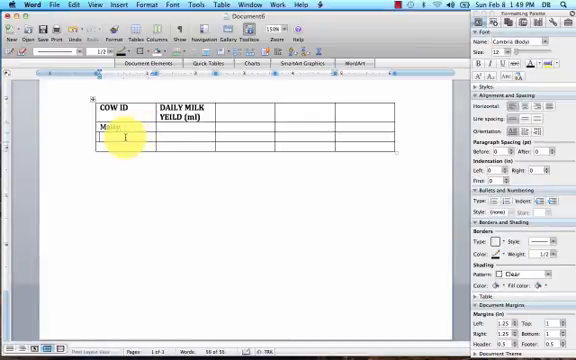
{"action": "type", "text": "Dutte"}
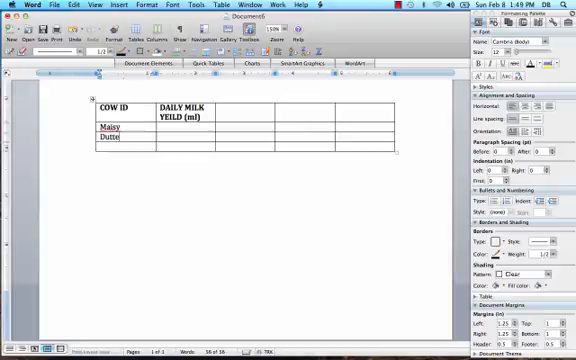
{"action": "type", "text": "B"}
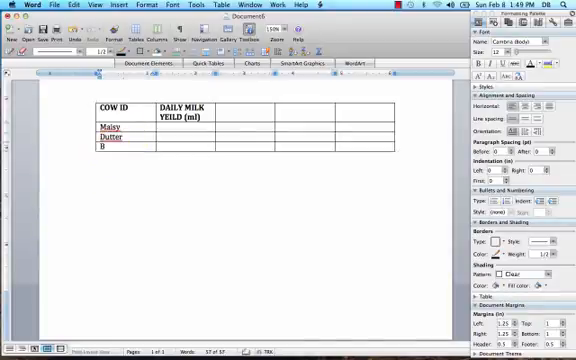
{"action": "type", "text": "eau"}
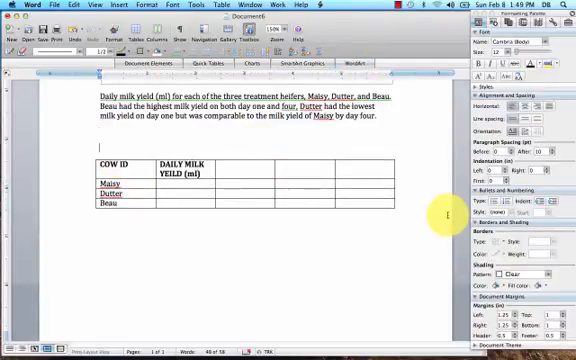
- Type the caption 'Table 1. Daily Milk Yields (ml) for Treatment Heifers' above the table
{"action": "type", "text": "Table 1"}
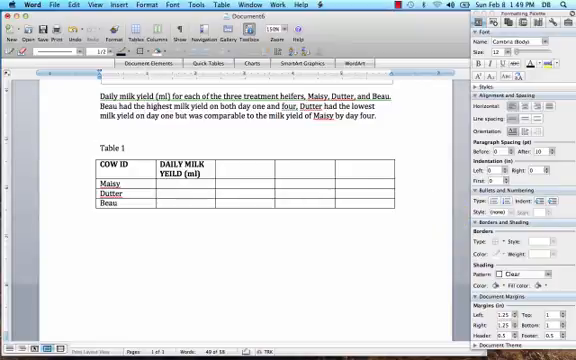
{"action": "type", "text": "."}
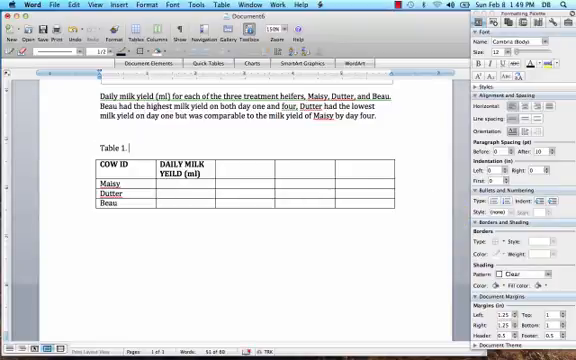
{"action": "type", "text": "Daily Milk Yields (ml"}
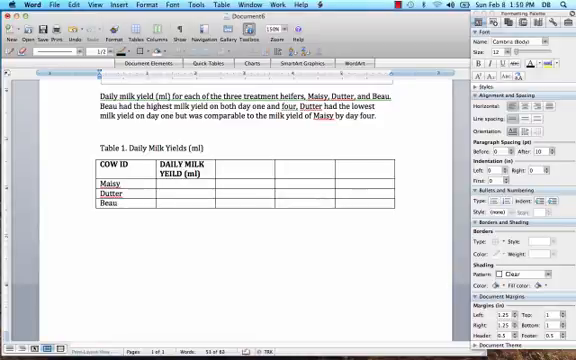
{"action": "type", "text": "for Treatment Heifers"}
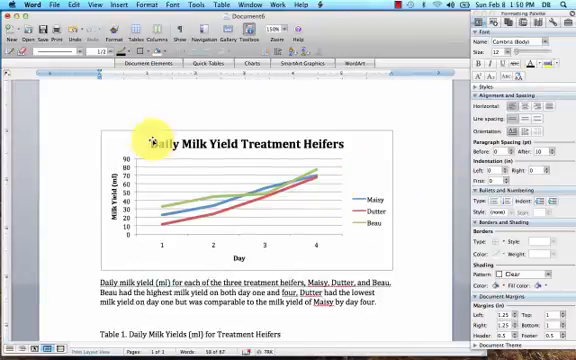
- Start a fourth cow ID beginning 'Des' in the row beneath Beau
{"action": "scroll", "scroll_direction": "down", "scroll_amount": 3}
{"action": "type", "text": "Graph 1."}
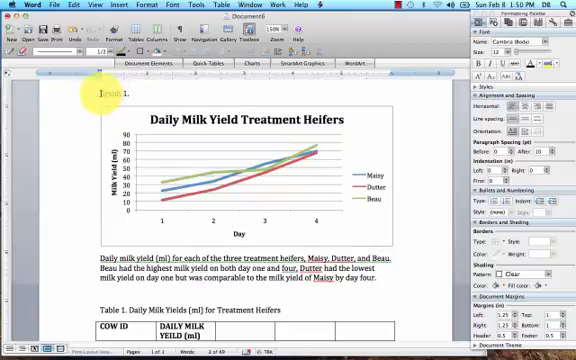
{"action": "scroll", "scroll_direction": "down", "scroll_amount": 3}
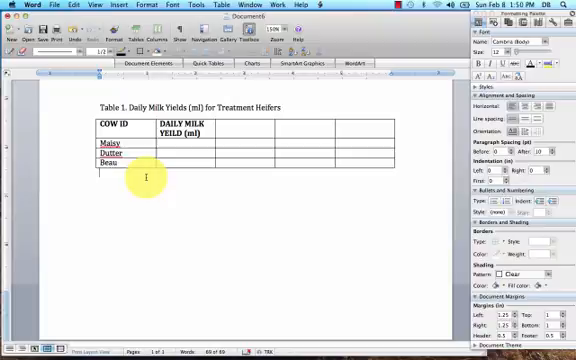
{"action": "type", "text": "Des"}
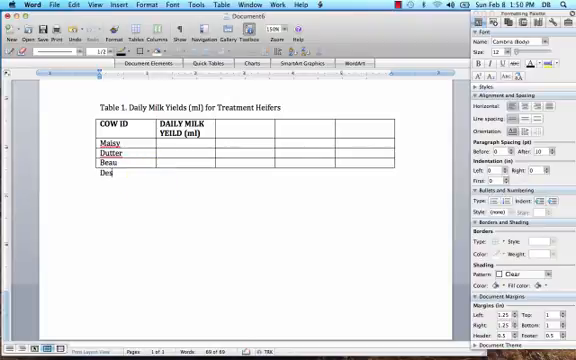